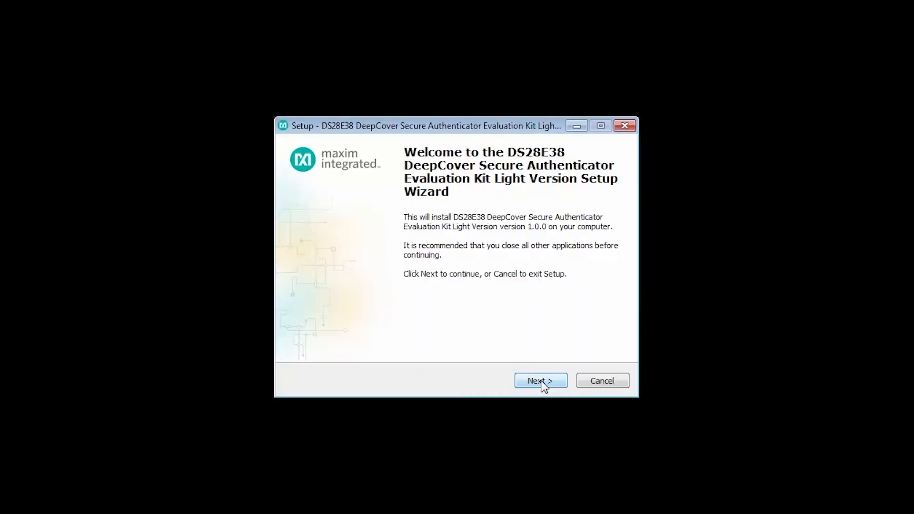
Install the DS28E38 Evaluation Kit with default folder, shortcuts and the DS9481P-300 driver task.
{"action": "left_click", "coordinate": [539, 381]}
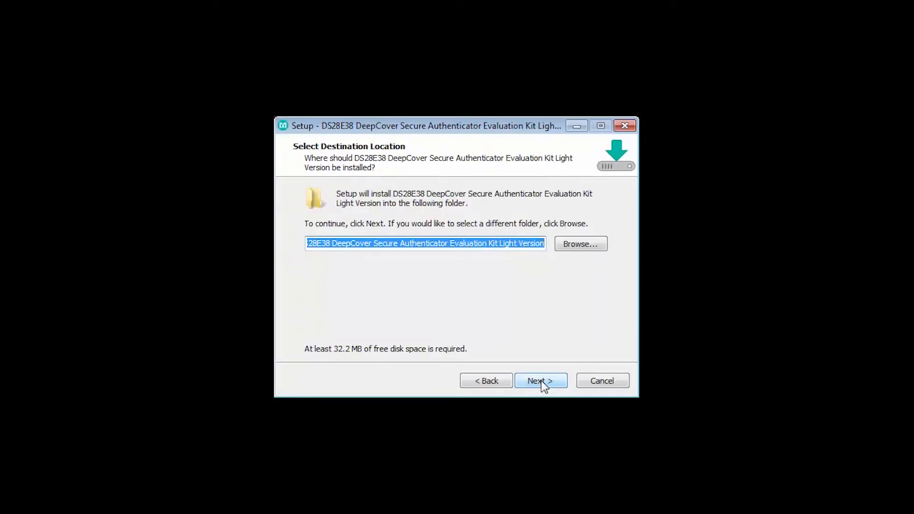
{"action": "left_click", "coordinate": [540, 381]}
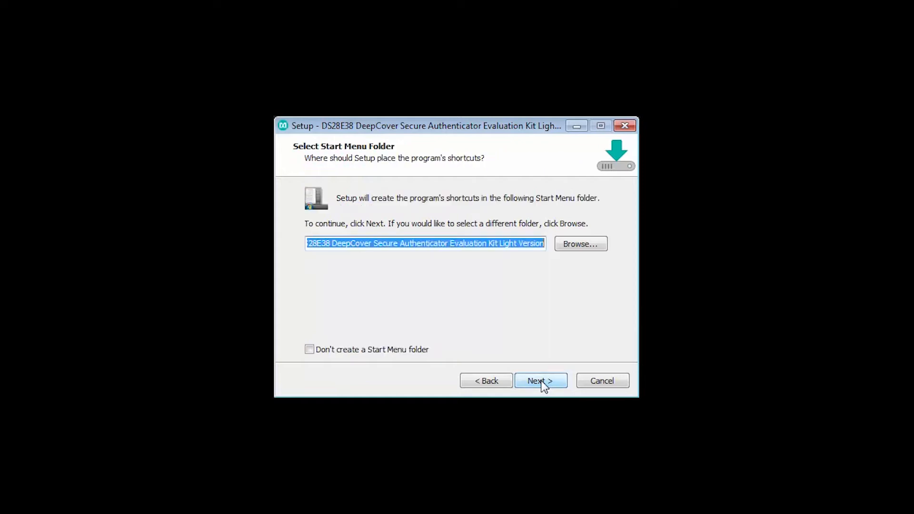
{"action": "left_click", "coordinate": [541, 381]}
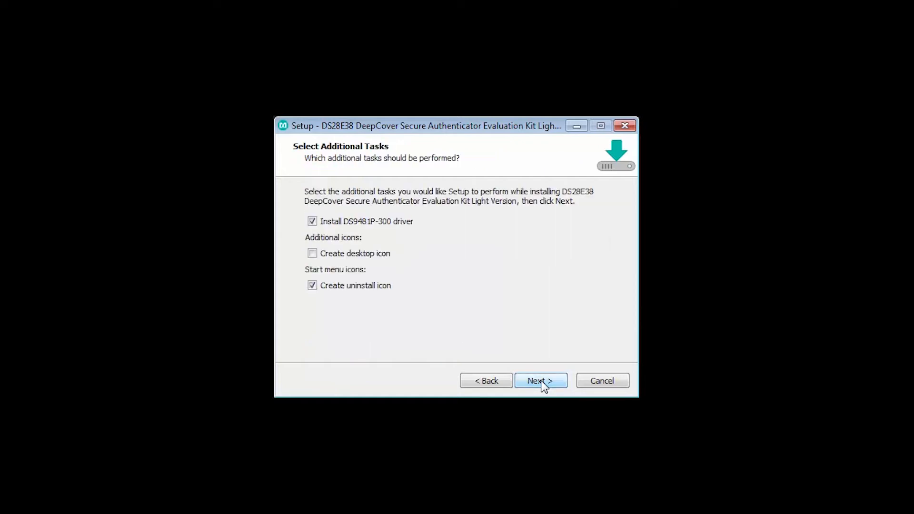
{"action": "left_click", "coordinate": [541, 381]}
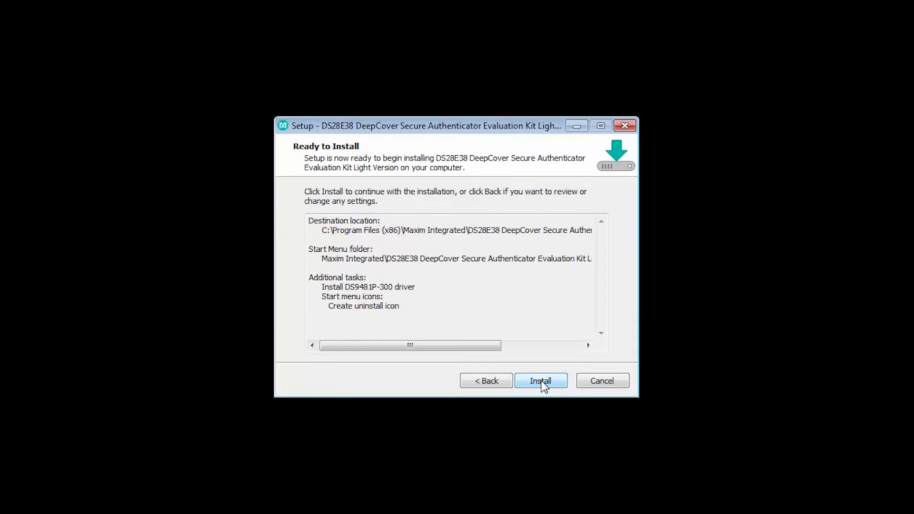
{"action": "left_click", "coordinate": [540, 381]}
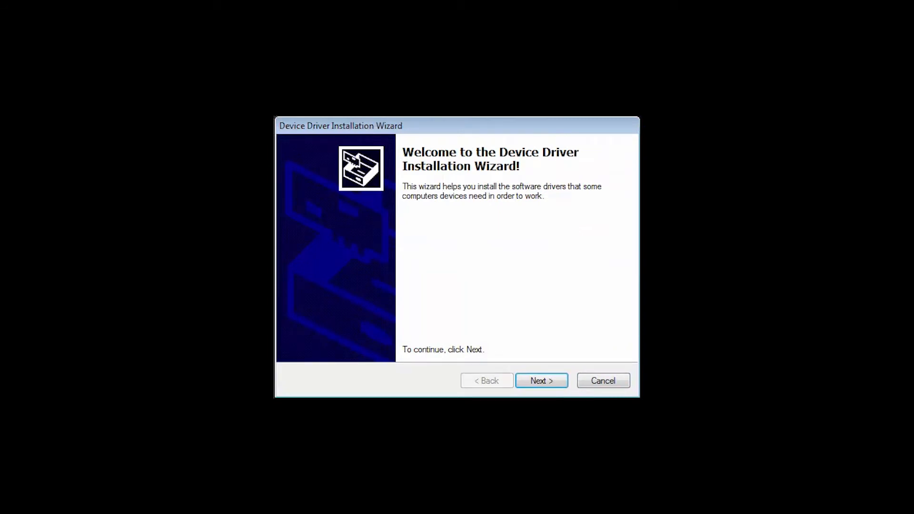
Install the adapter driver, then finish setup with the evaluation kit launching.
{"action": "left_click", "coordinate": [541, 380]}
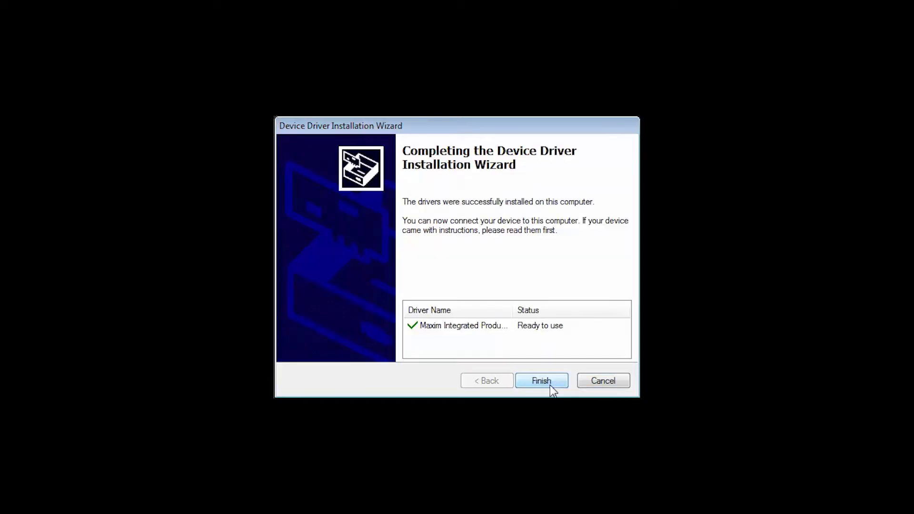
{"action": "left_click", "coordinate": [541, 380]}
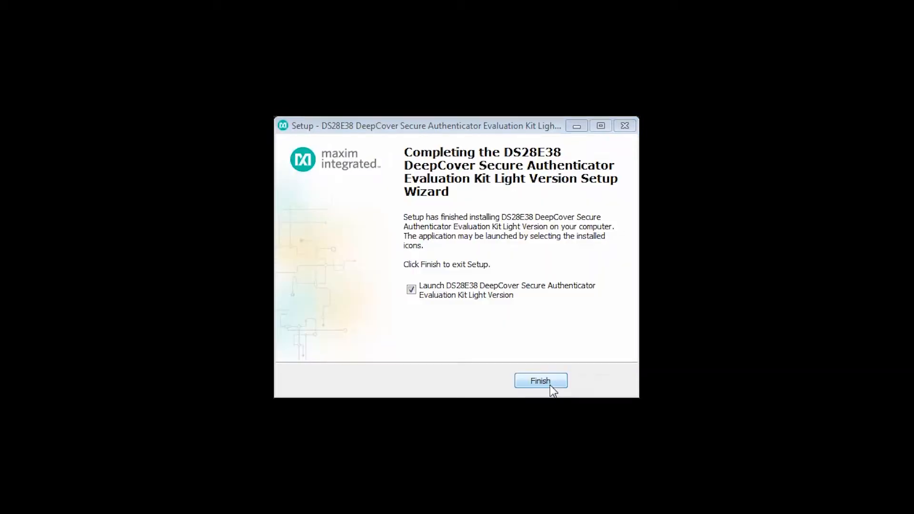
{"action": "left_click", "coordinate": [541, 381]}
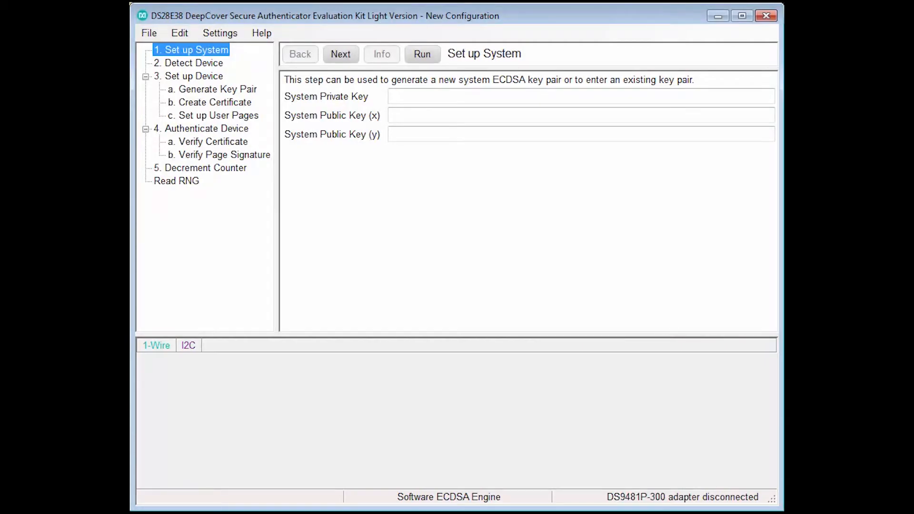
Generate a new system ECDSA key pair on COM4 and proceed to Detect Device.
{"action": "left_click", "coordinate": [220, 32]}
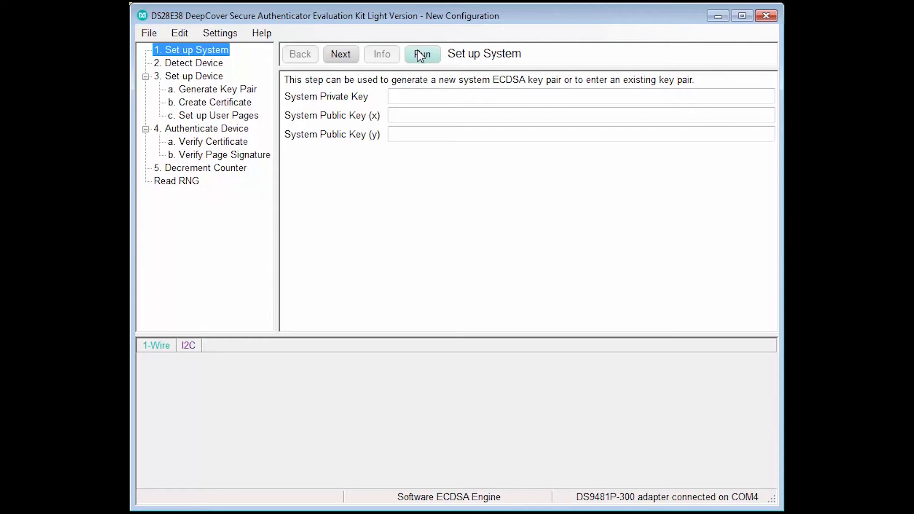
{"action": "mouse_move", "coordinate": [422, 53]}
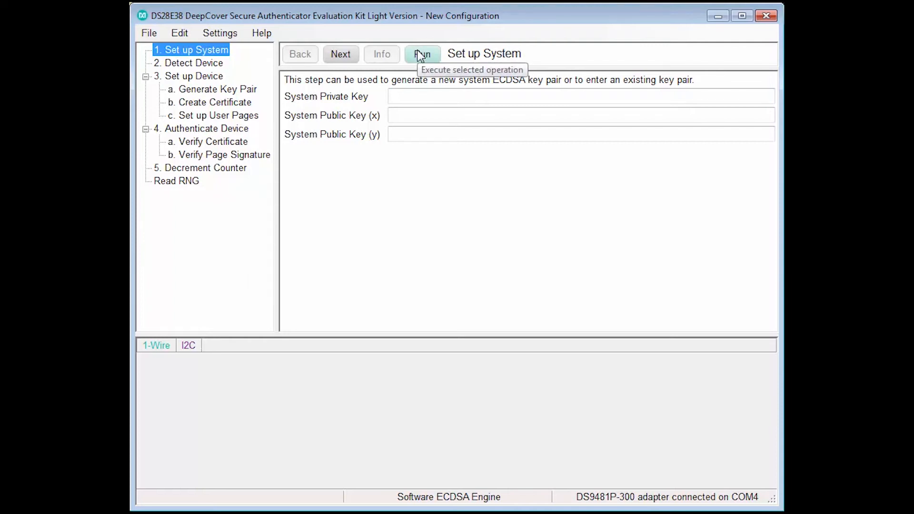
{"action": "left_click", "coordinate": [421, 54]}
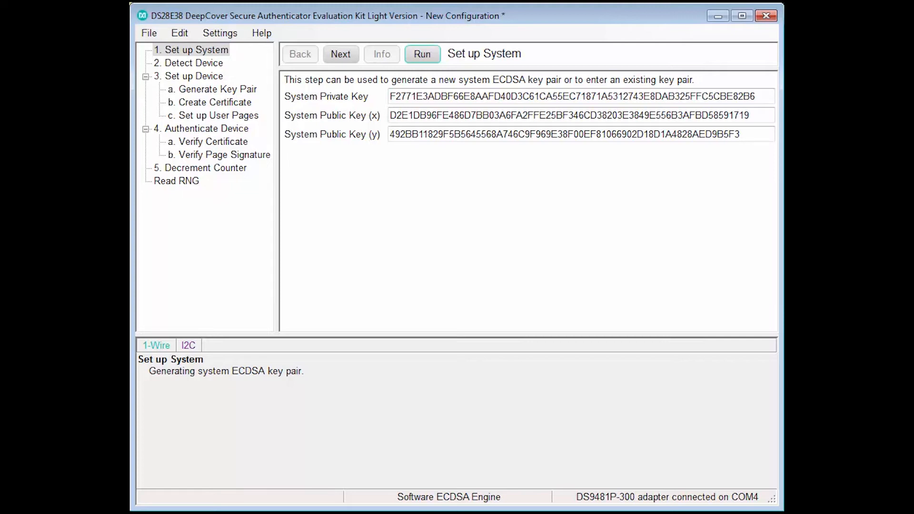
{"action": "left_click", "coordinate": [341, 54]}
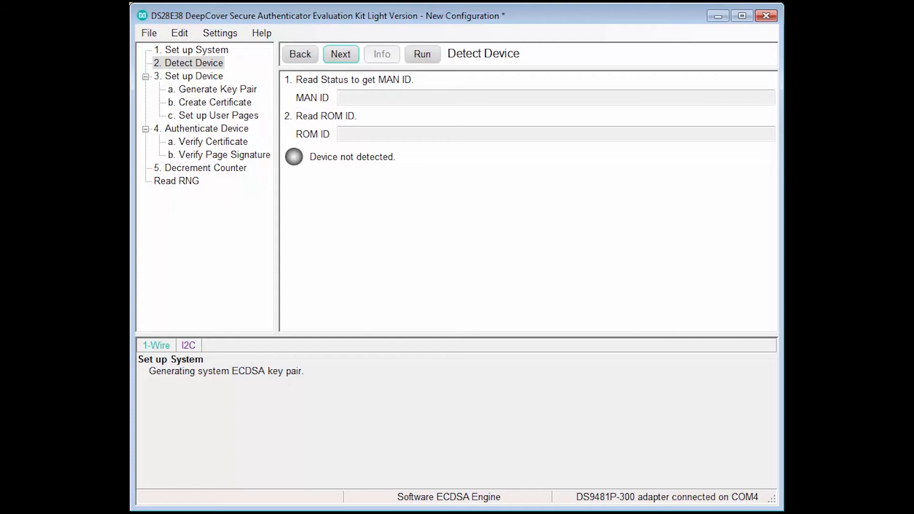
Detect the device (MAN ID CDAB, ROM ID 4D771E01000000B3) and enter the Set up Device section.
{"action": "left_click", "coordinate": [422, 54]}
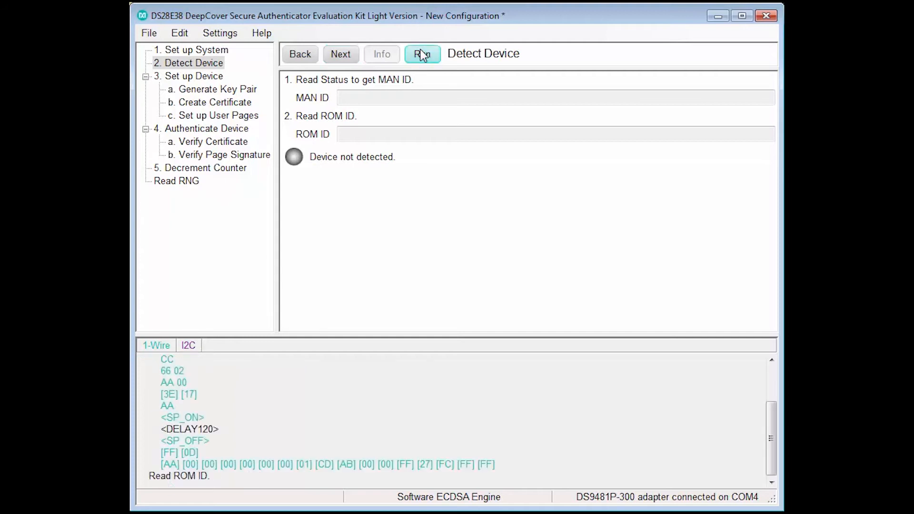
{"action": "left_click", "coordinate": [422, 54]}
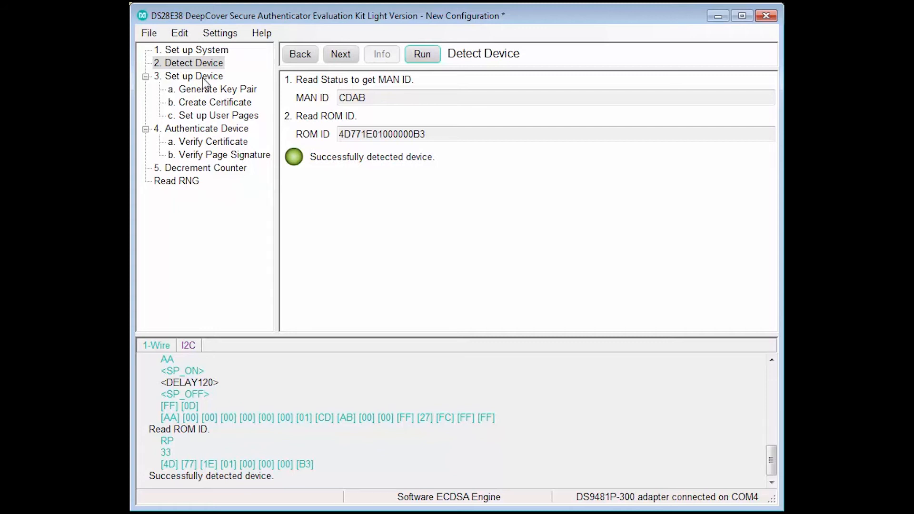
{"action": "left_click", "coordinate": [188, 77]}
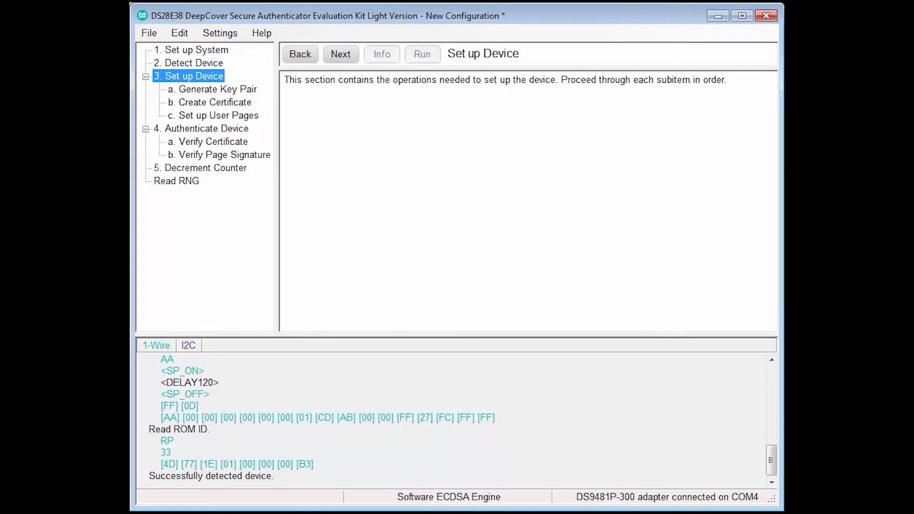
{"action": "mouse_move", "coordinate": [331, 48]}
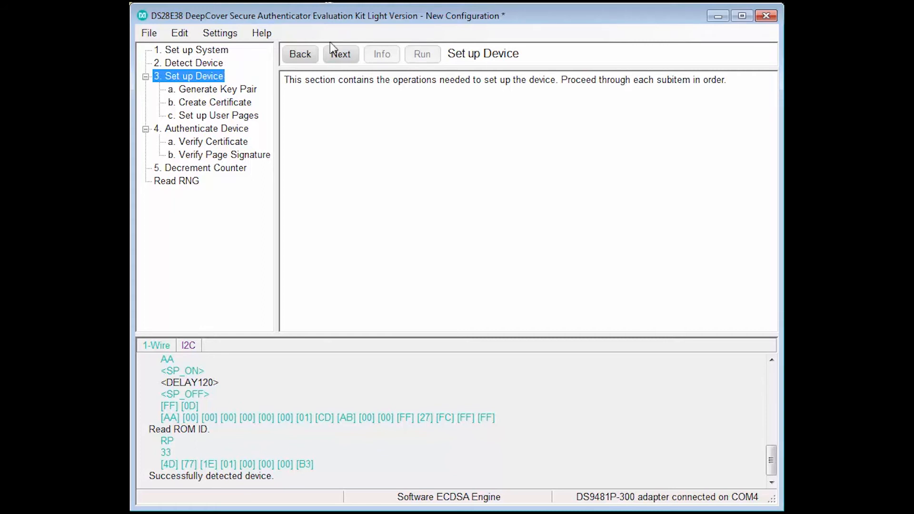
{"action": "left_click", "coordinate": [341, 54]}
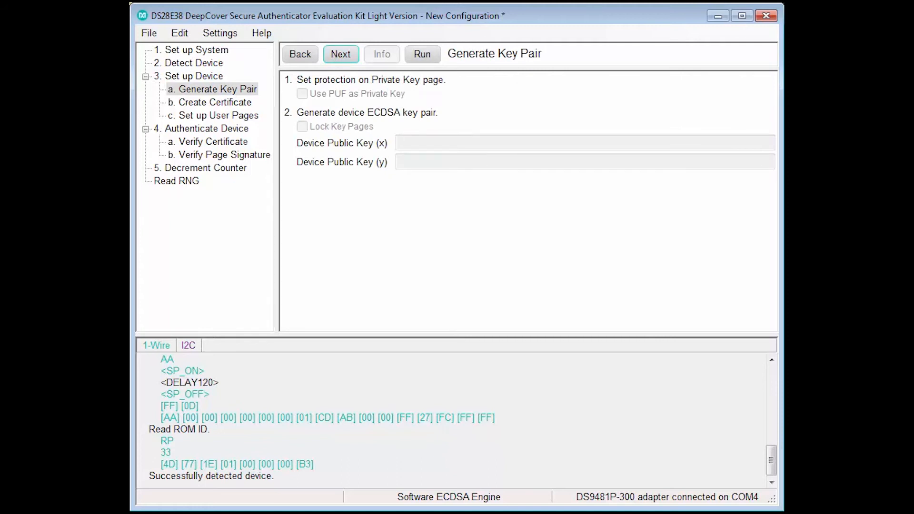
Generate the device ECDSA key pair so both public key coordinates are shown.
{"action": "left_click", "coordinate": [212, 88]}
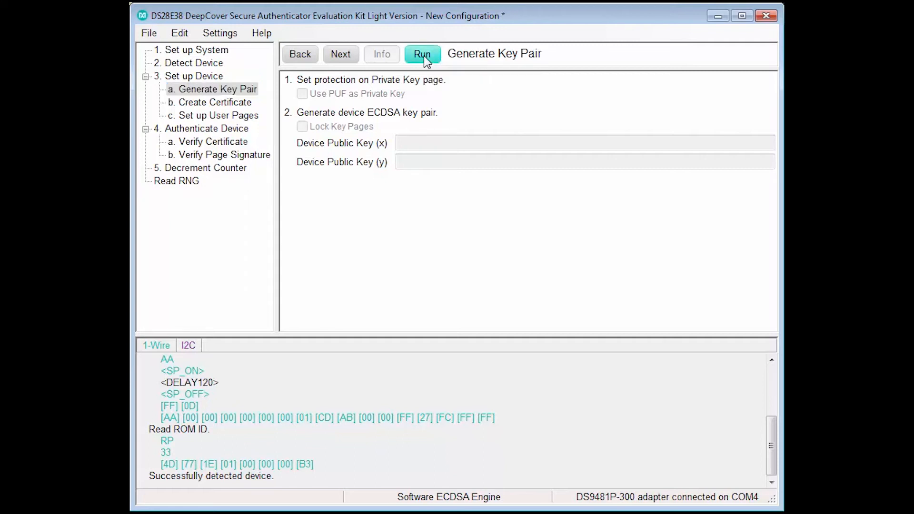
{"action": "left_click", "coordinate": [422, 53]}
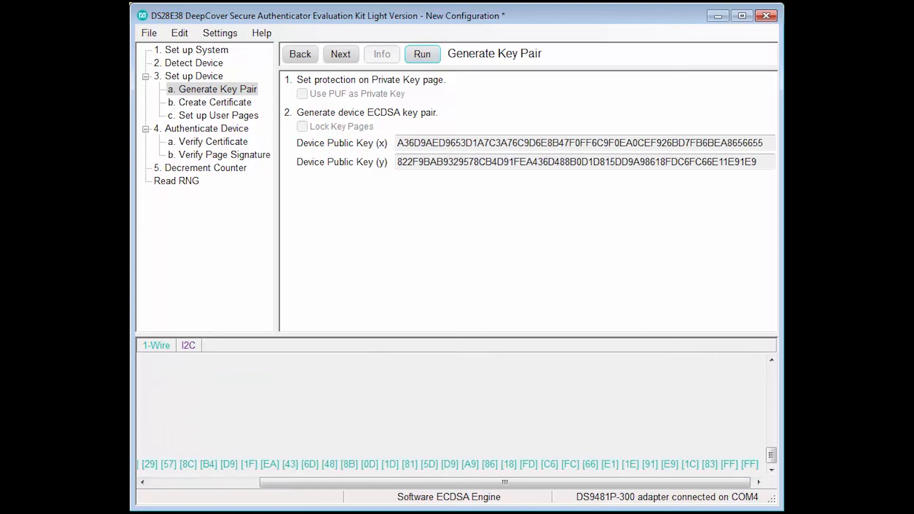
{"action": "mouse_move", "coordinate": [348, 51]}
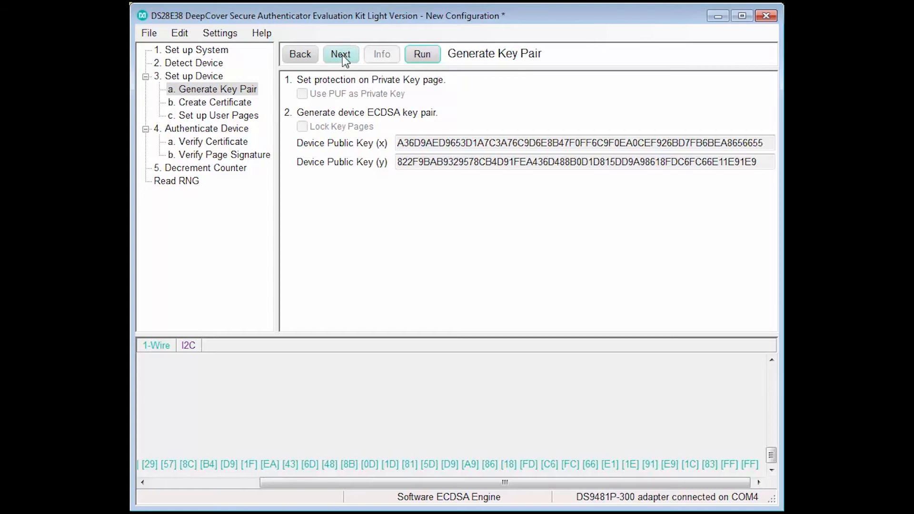
View the certificate-creation diagram, then create the certificate (r, s) and load it into pages 0 and 1.
{"action": "left_click", "coordinate": [341, 53]}
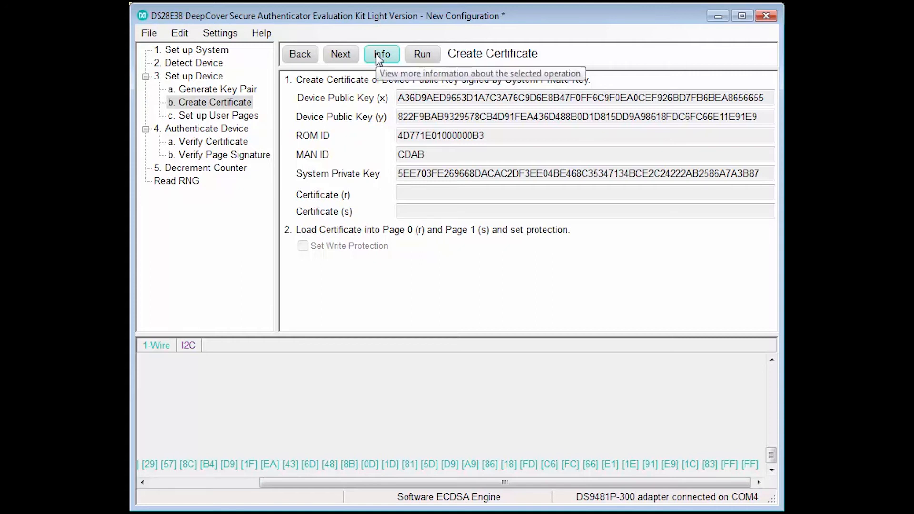
{"action": "left_click", "coordinate": [381, 53]}
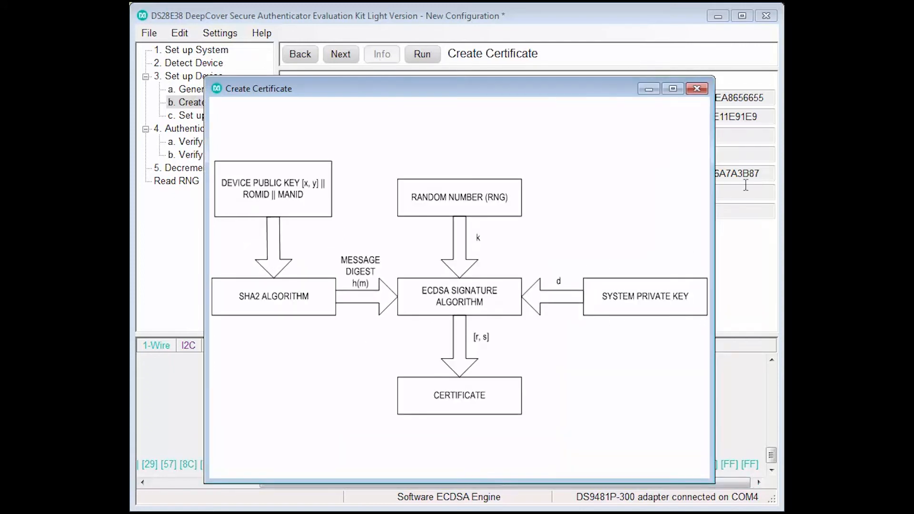
{"action": "mouse_move", "coordinate": [741, 133]}
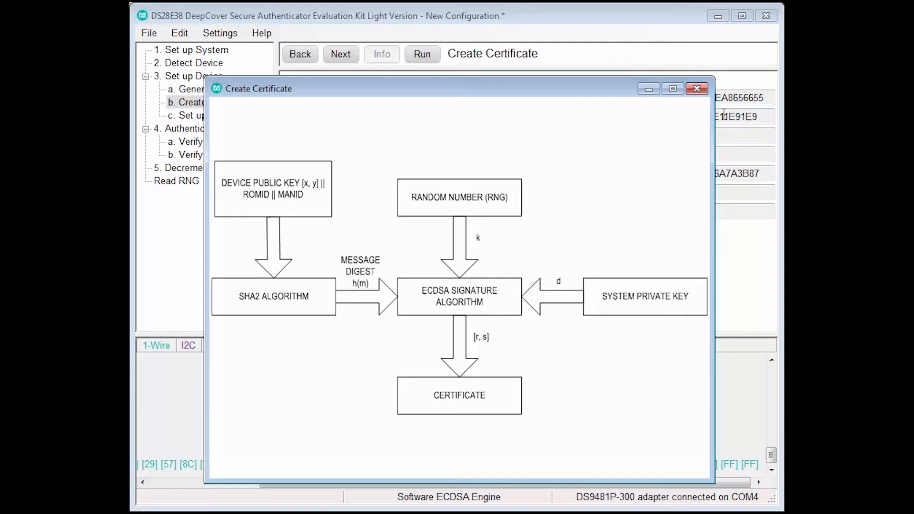
{"action": "left_click", "coordinate": [697, 88]}
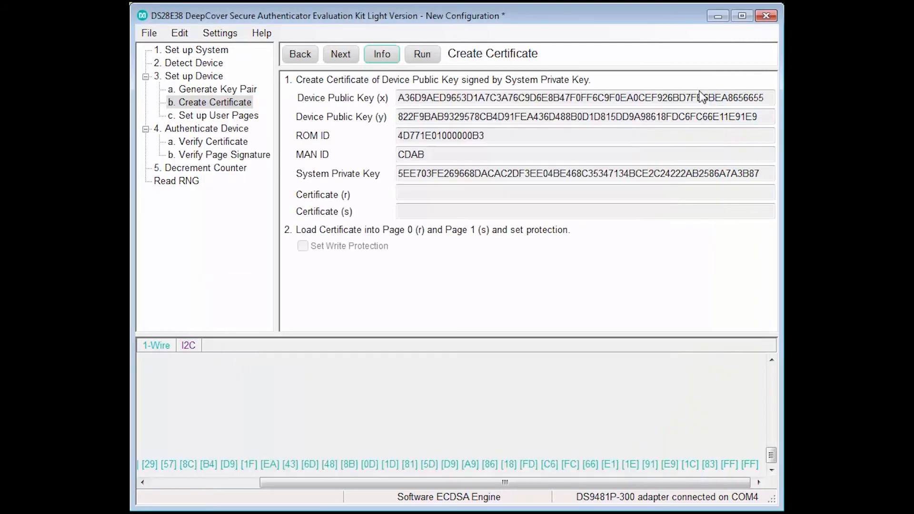
{"action": "mouse_move", "coordinate": [464, 69]}
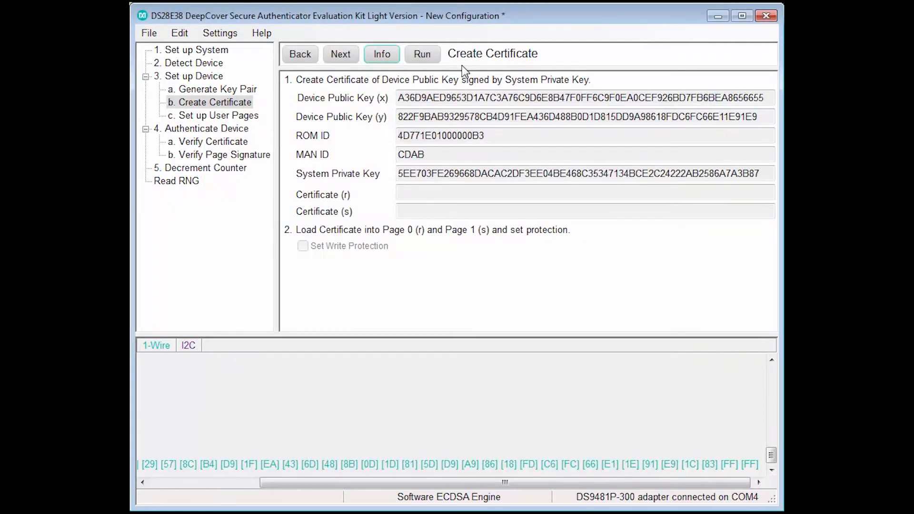
{"action": "mouse_move", "coordinate": [423, 82]}
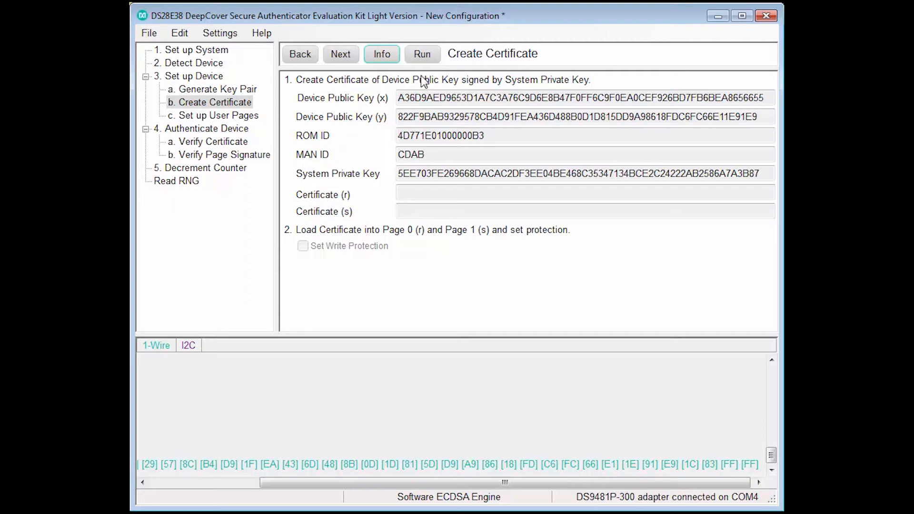
{"action": "left_click", "coordinate": [422, 53]}
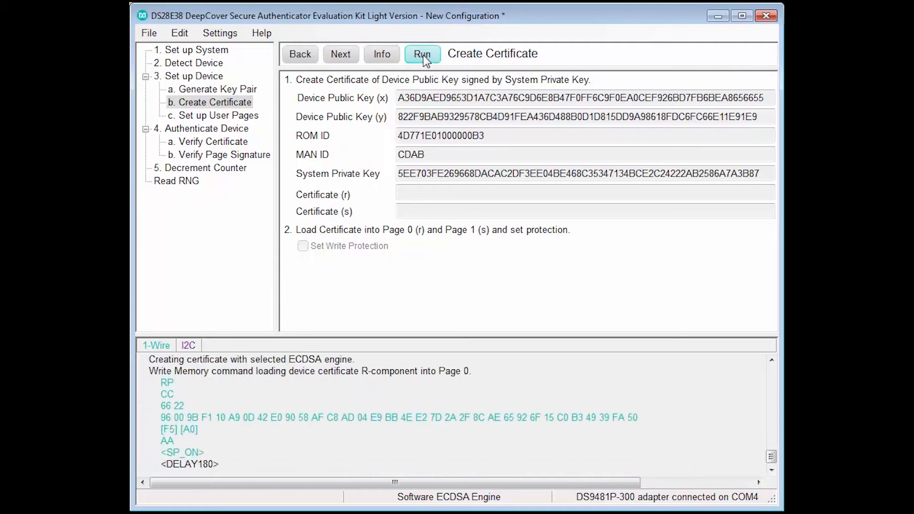
{"action": "left_click", "coordinate": [422, 53]}
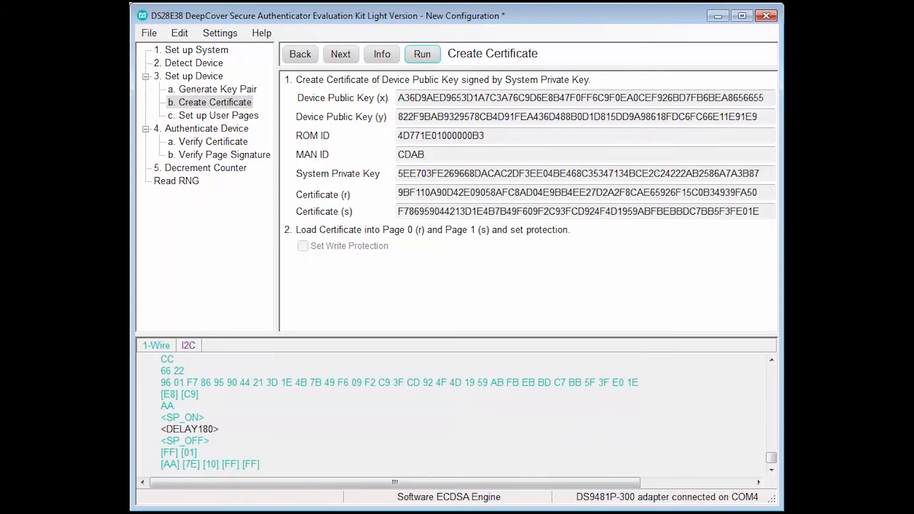
Write all-A data to user page 2 and all-5 data to page 3.
{"action": "left_click", "coordinate": [341, 54]}
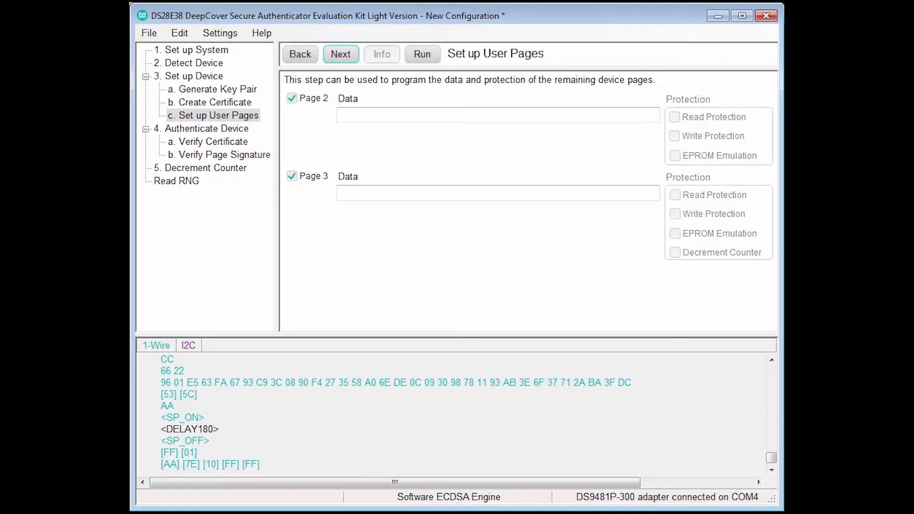
{"action": "left_click", "coordinate": [497, 115]}
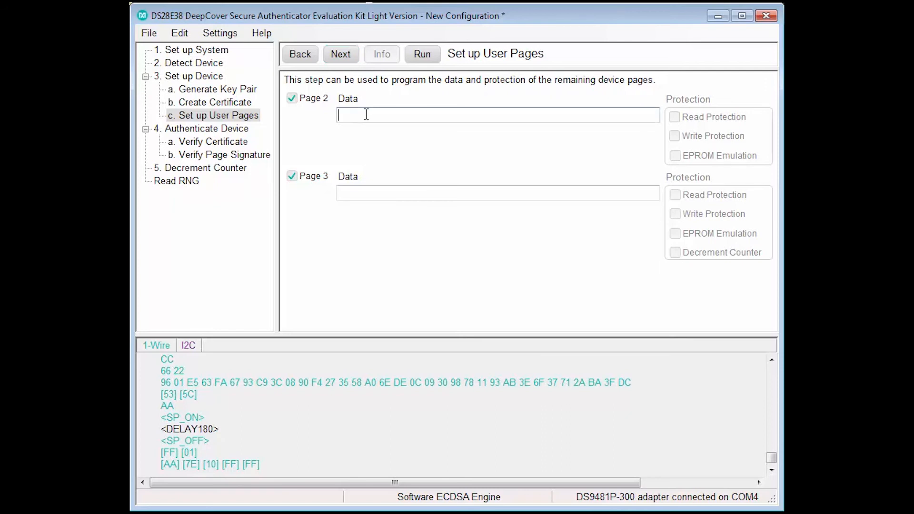
{"action": "type", "text": "AAAAAAAAAAAAAAAAAAAAAAAAAAAAAAAAAAAAAAAAAAAAAAAA"}
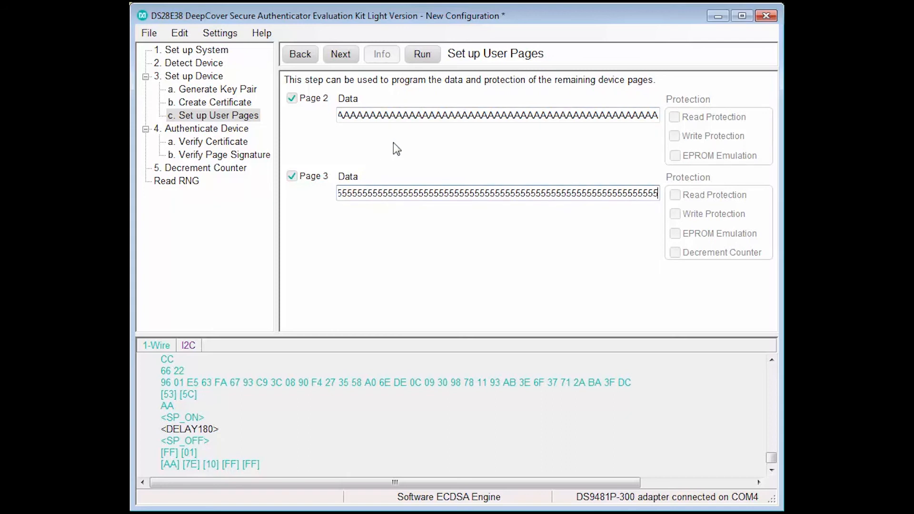
{"action": "mouse_move", "coordinate": [400, 144]}
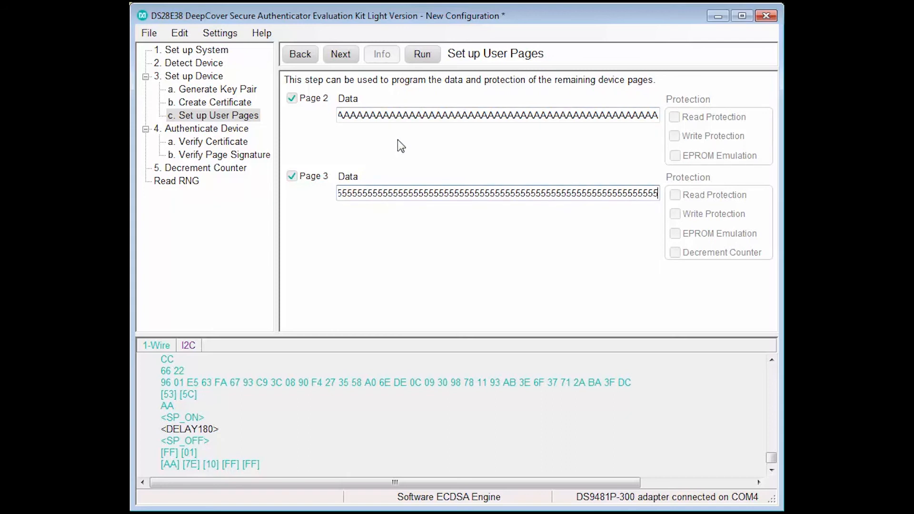
{"action": "mouse_move", "coordinate": [425, 102]}
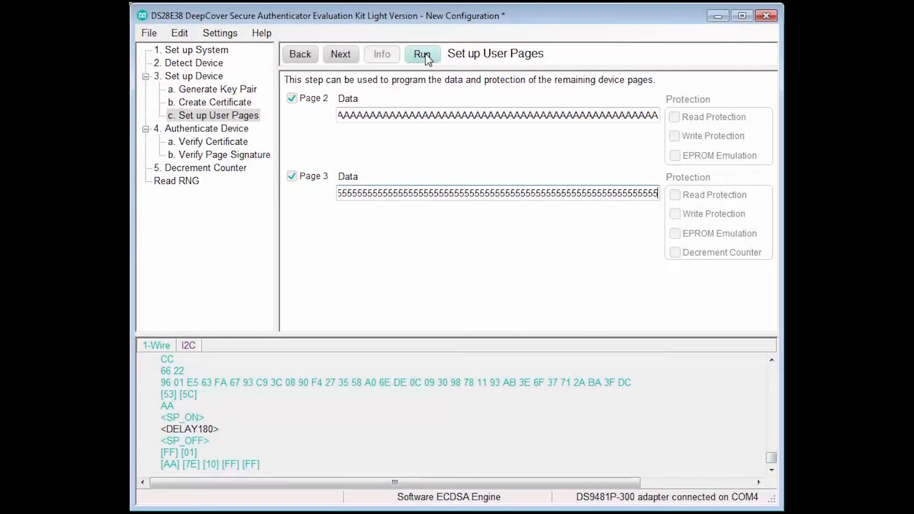
{"action": "left_click", "coordinate": [422, 54]}
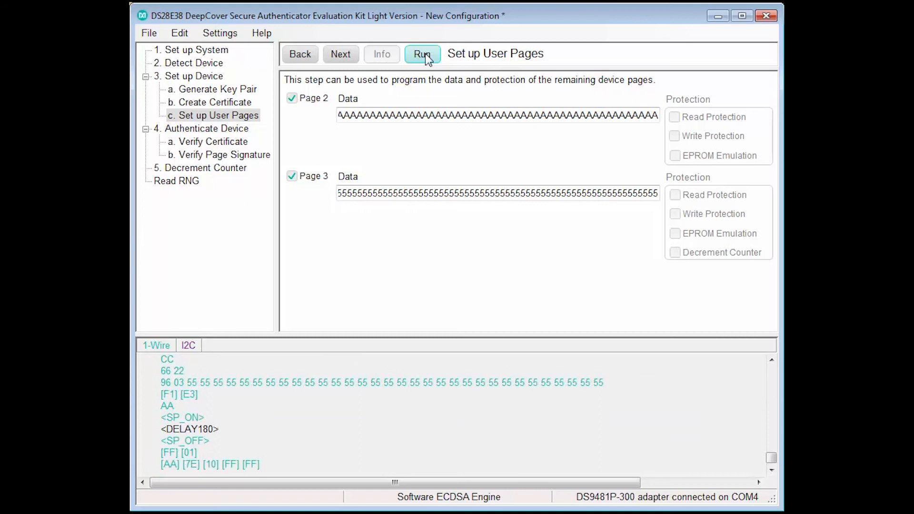
{"action": "mouse_move", "coordinate": [368, 58]}
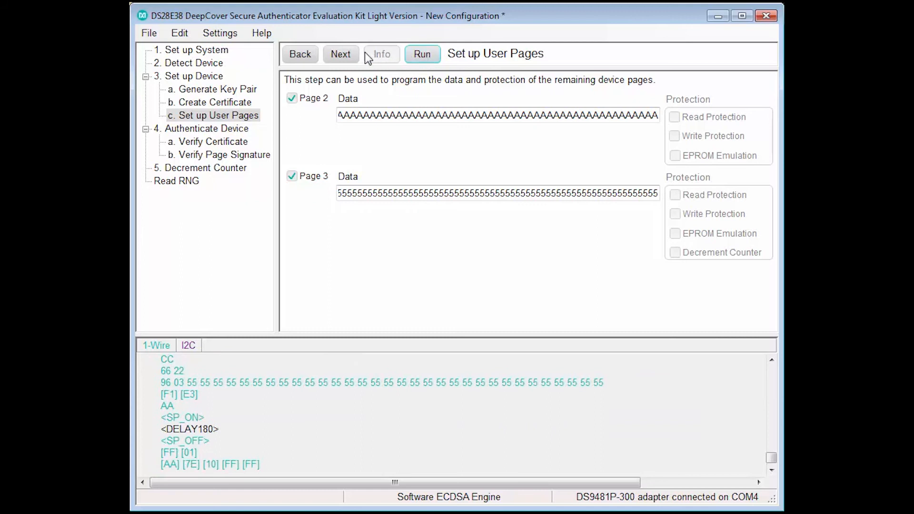
Advance through Authenticate Device to the Verify Certificate substep.
{"action": "left_click", "coordinate": [341, 53]}
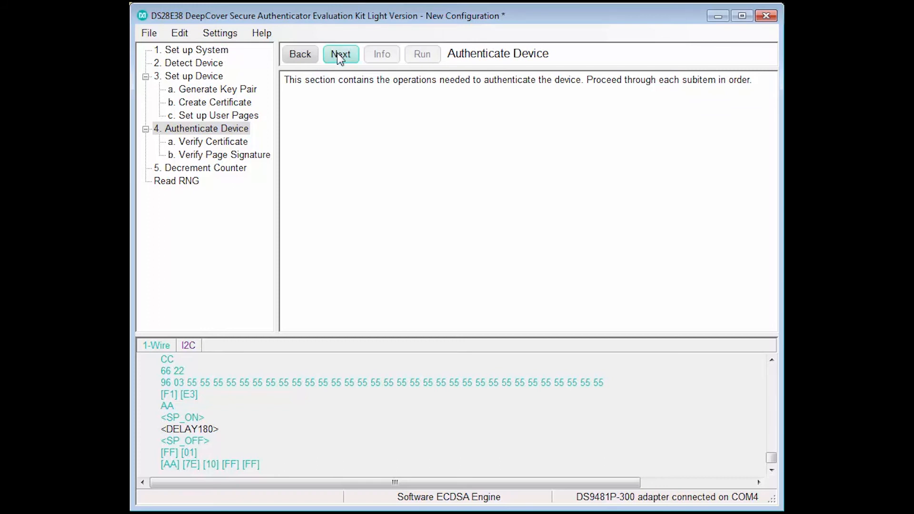
{"action": "left_click", "coordinate": [341, 53]}
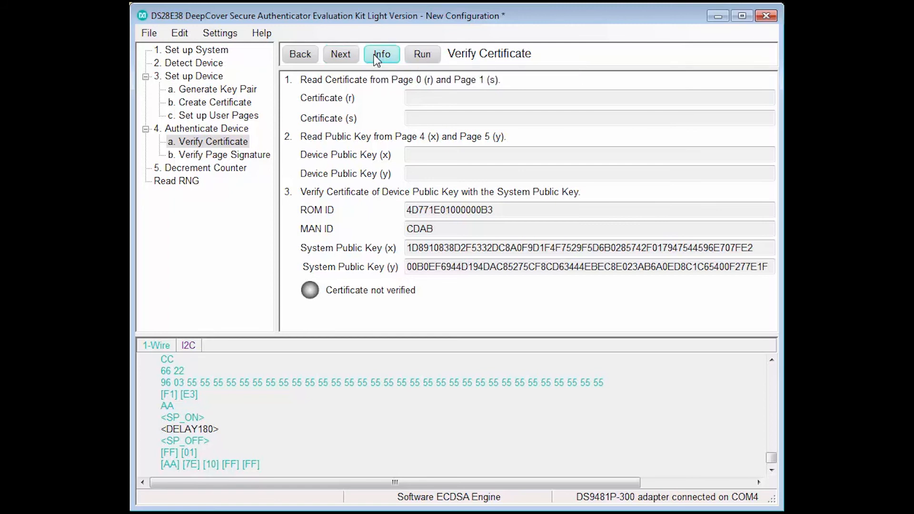
{"action": "left_click", "coordinate": [381, 53]}
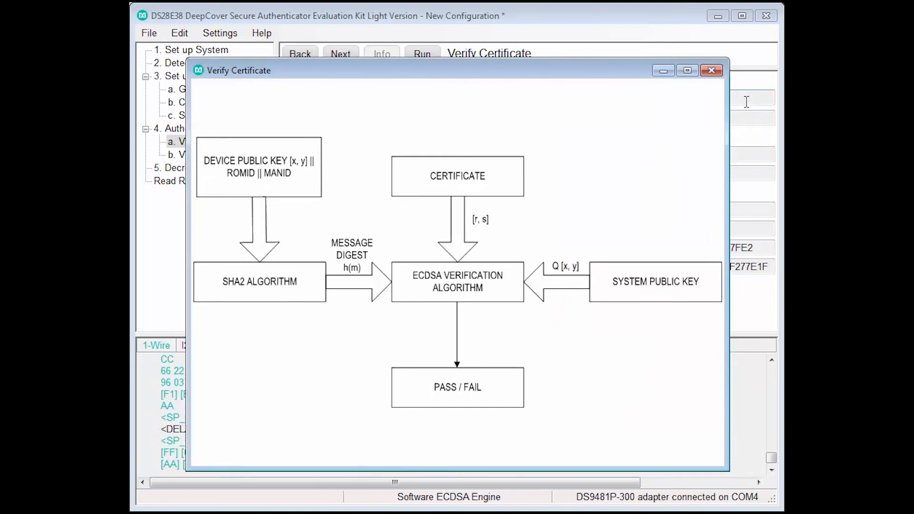
{"action": "mouse_move", "coordinate": [712, 70]}
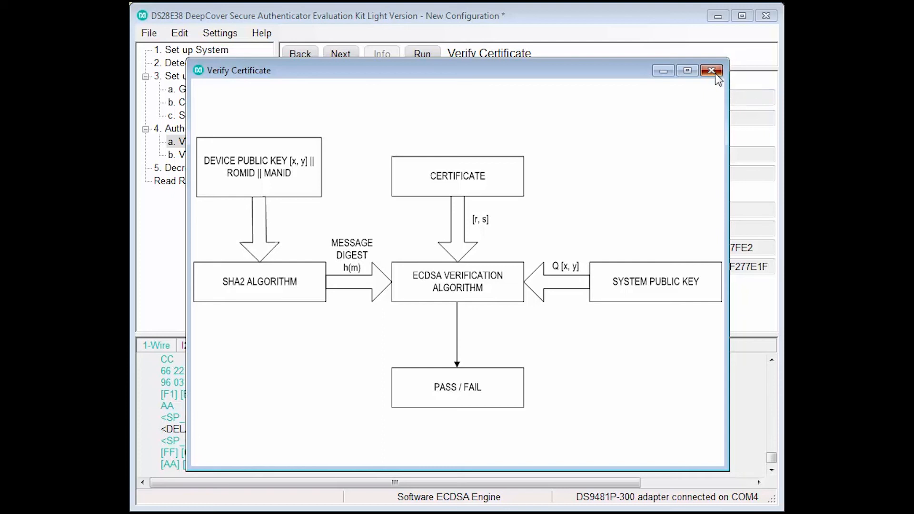
{"action": "left_click", "coordinate": [711, 70]}
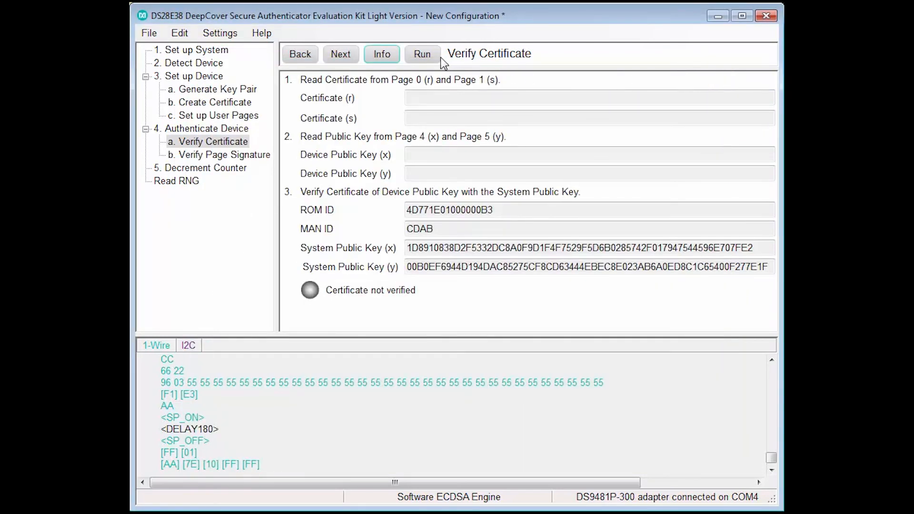
Verify the device certificate successfully and advance to Verify Page Signature.
{"action": "left_click", "coordinate": [422, 53]}
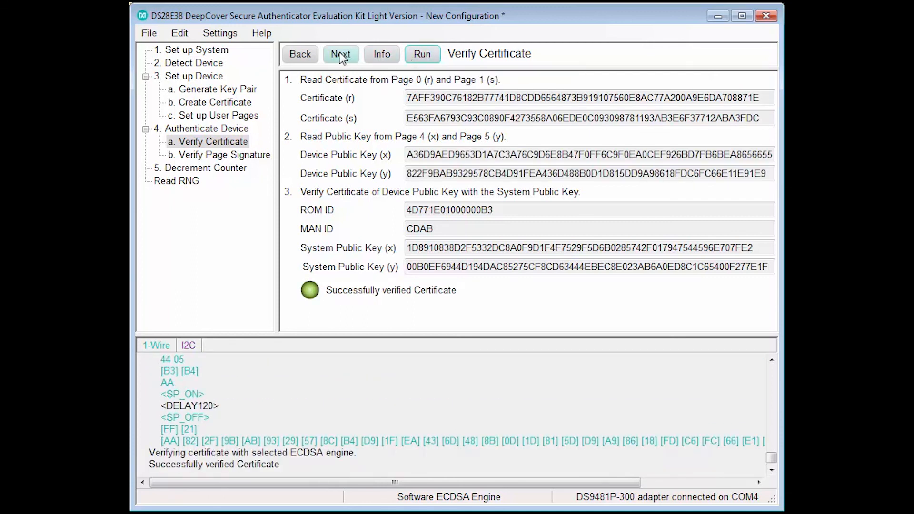
{"action": "left_click", "coordinate": [341, 53]}
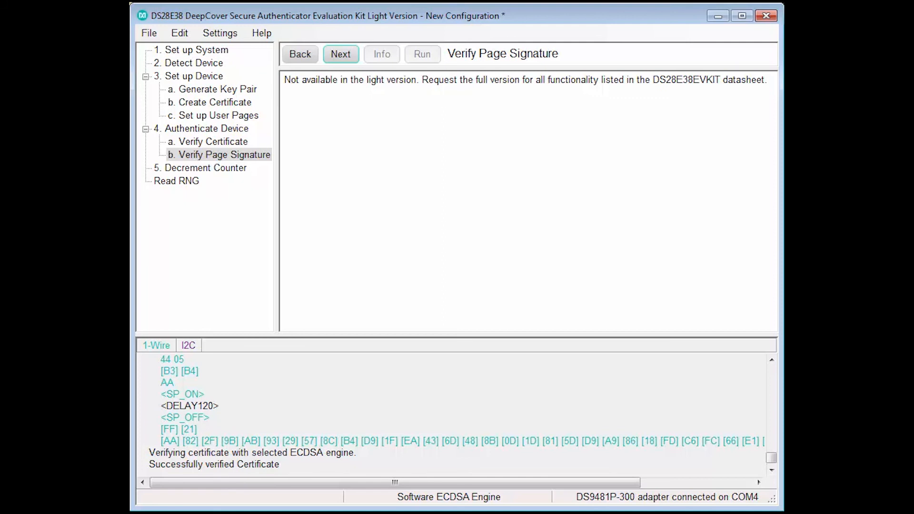
View and close Help > Command Sequence, then show the Adapter Speed settings with Standard Speed selected.
{"action": "left_click", "coordinate": [262, 33]}
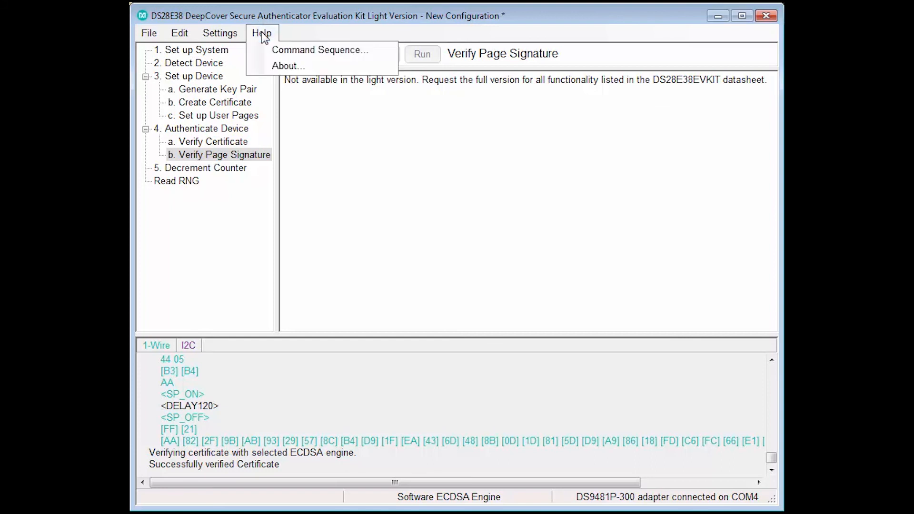
{"action": "left_click", "coordinate": [320, 49]}
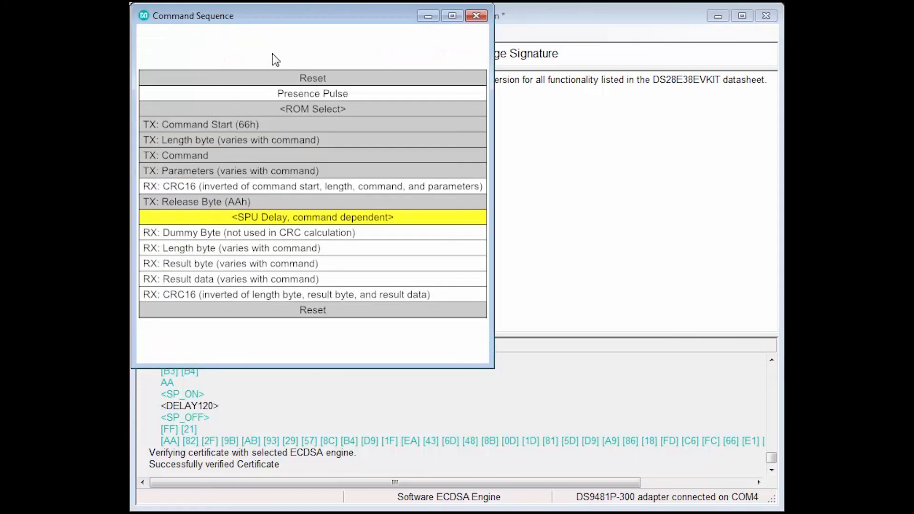
{"action": "left_click", "coordinate": [477, 16]}
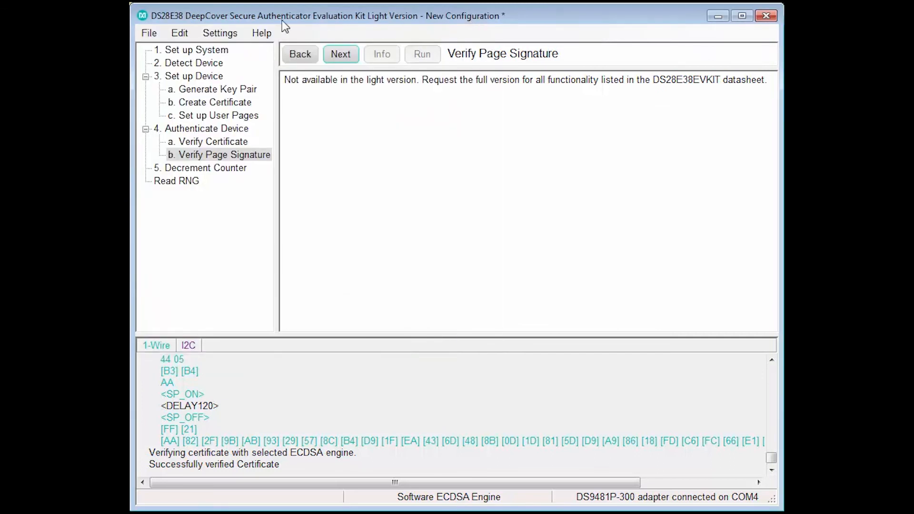
{"action": "left_click", "coordinate": [220, 33]}
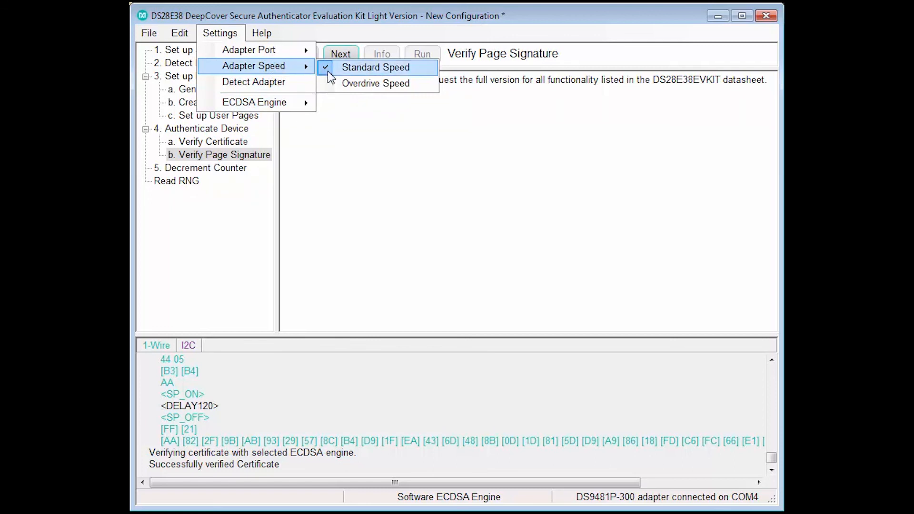
Set the adapter to Standard Speed under Settings, then bring up the File menu.
{"action": "left_click", "coordinate": [375, 67]}
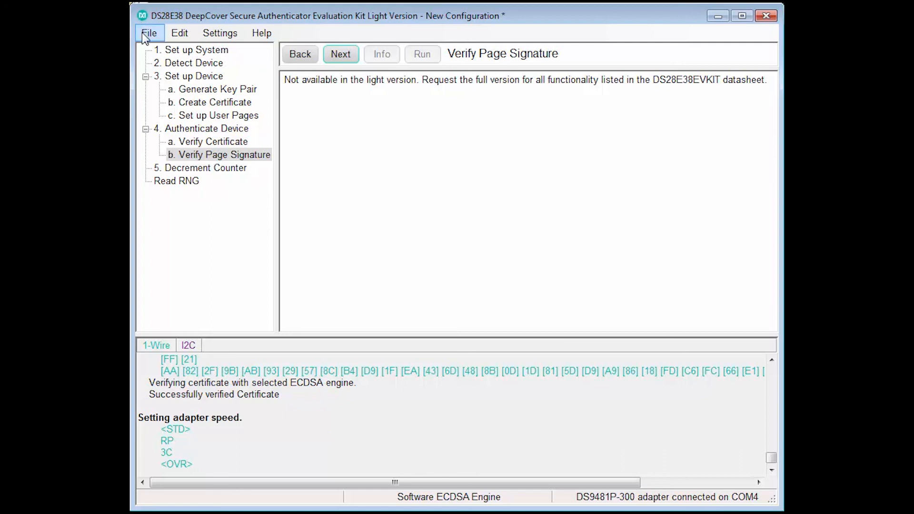
{"action": "left_click", "coordinate": [150, 32]}
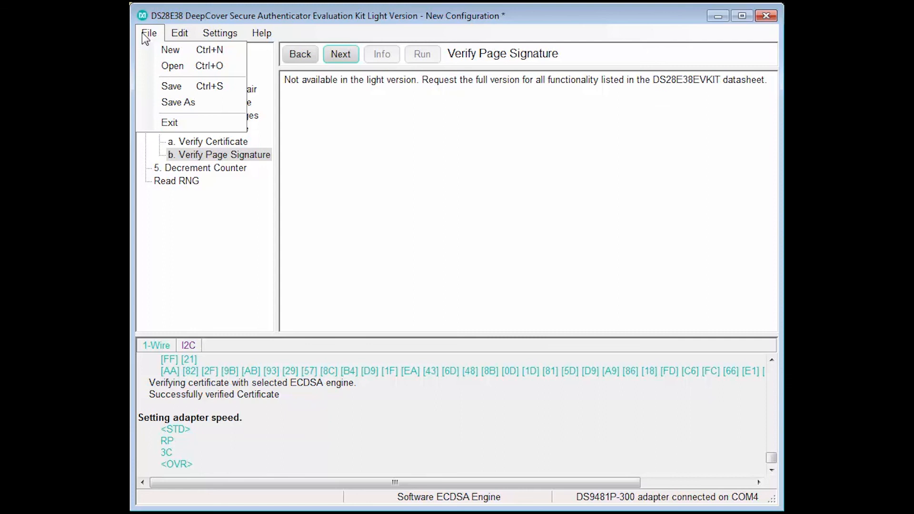